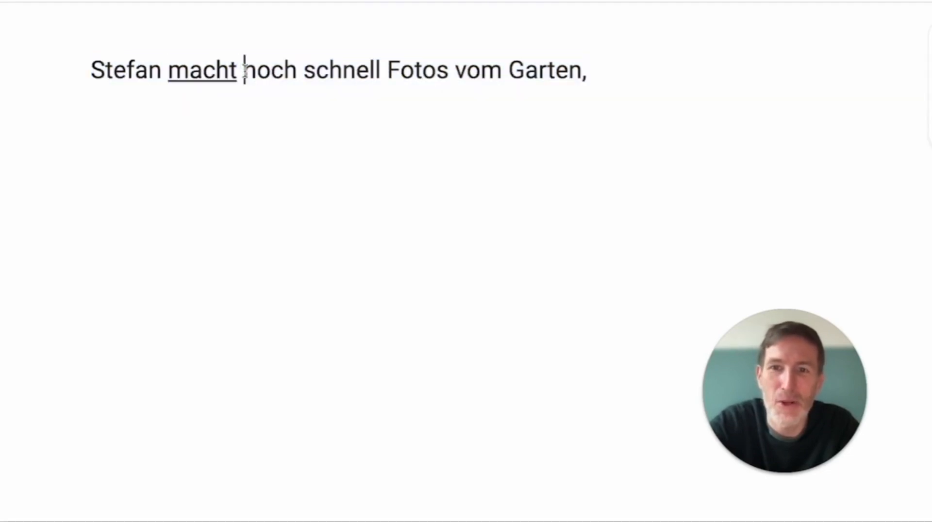
# Bold 'noch schnell', underline 'Fotos', then type 'während Simone zum Nachbarhaus geht.'.
pyautogui.moveTo(243, 69); pyautogui.dragTo(380, 70)
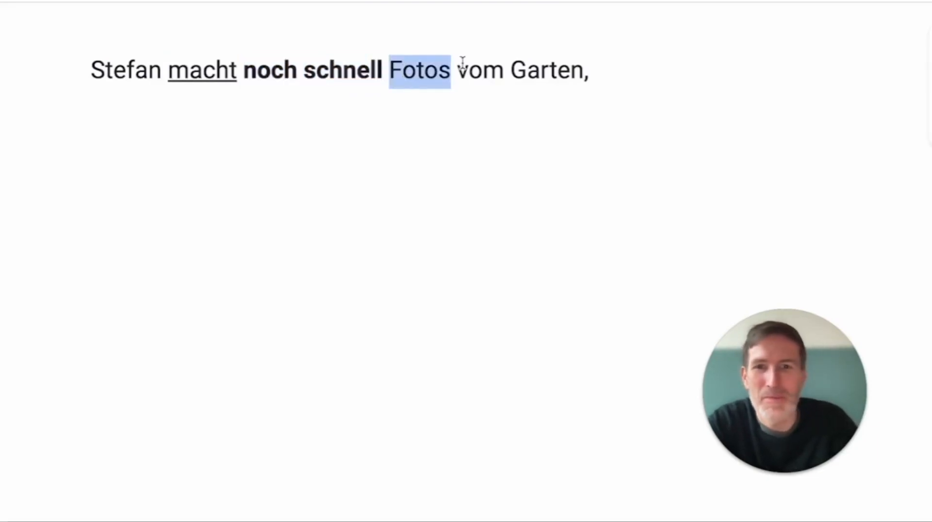
pyautogui.click(483, 70)
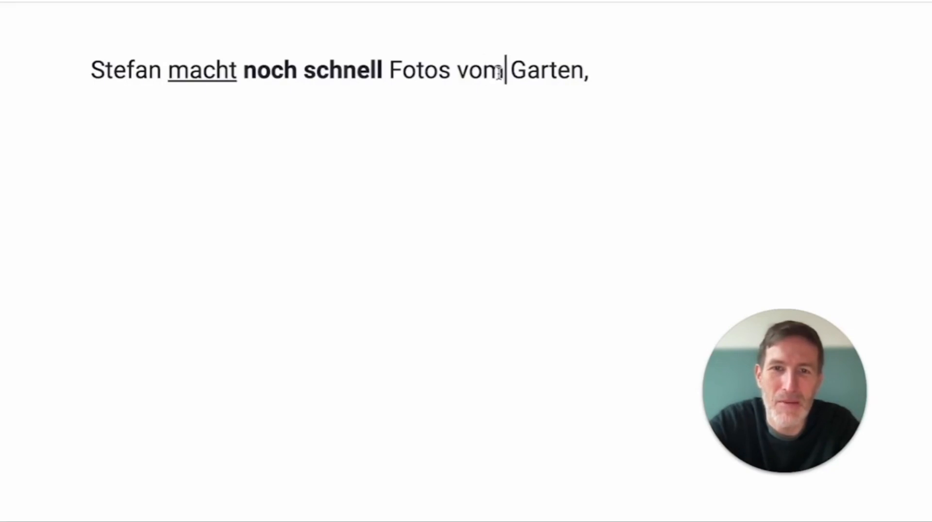
pyautogui.doubleClick(478, 70)
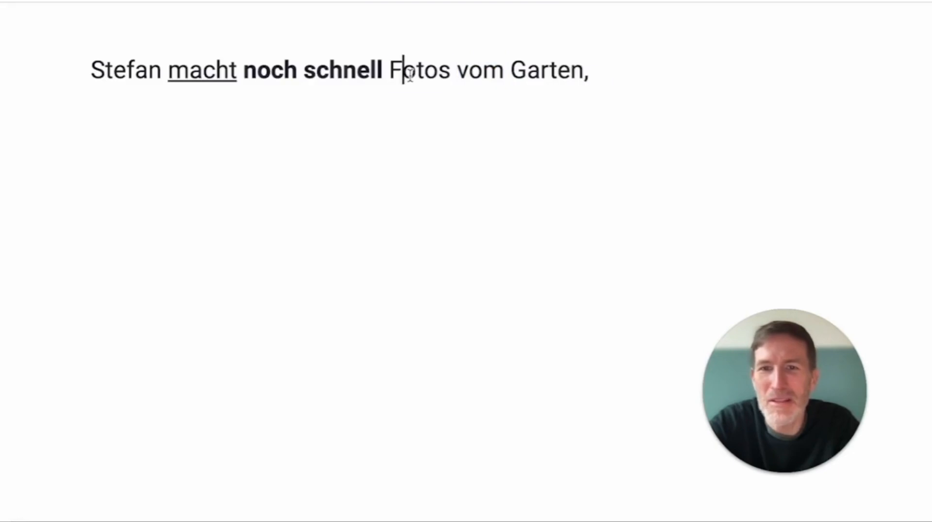
pyautogui.doubleClick(419, 69)
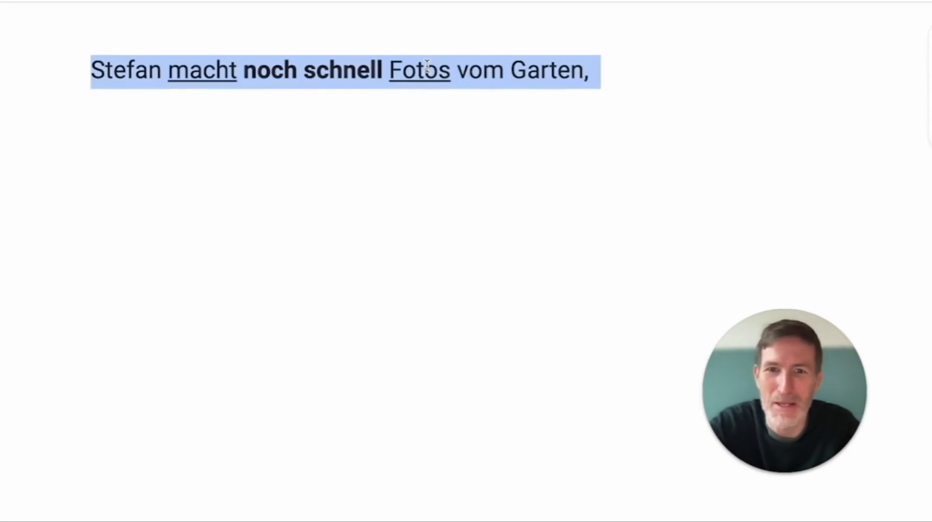
pyautogui.write('während Simone zum Nachbarhaus geht.')
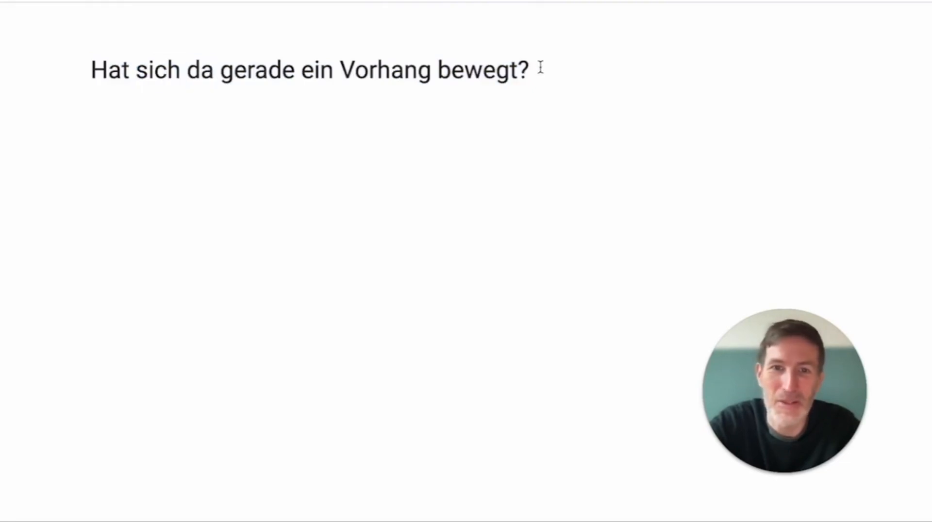
# Split 'Vorhang' as 'Vor.hang' and add the note 'infront.hang = curtain.' beneath it.
pyautogui.write('t')
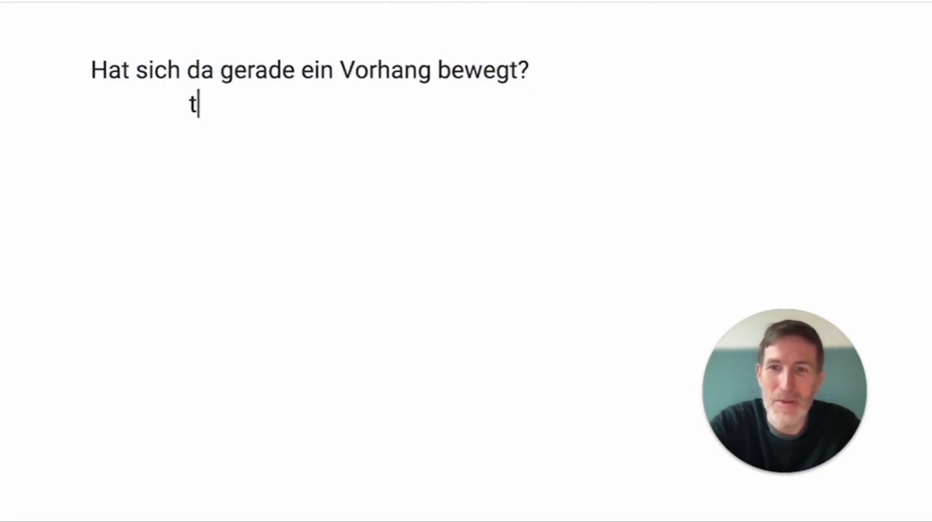
pyautogui.write('here')
pyautogui.click(310, 71)
pyautogui.write('.')
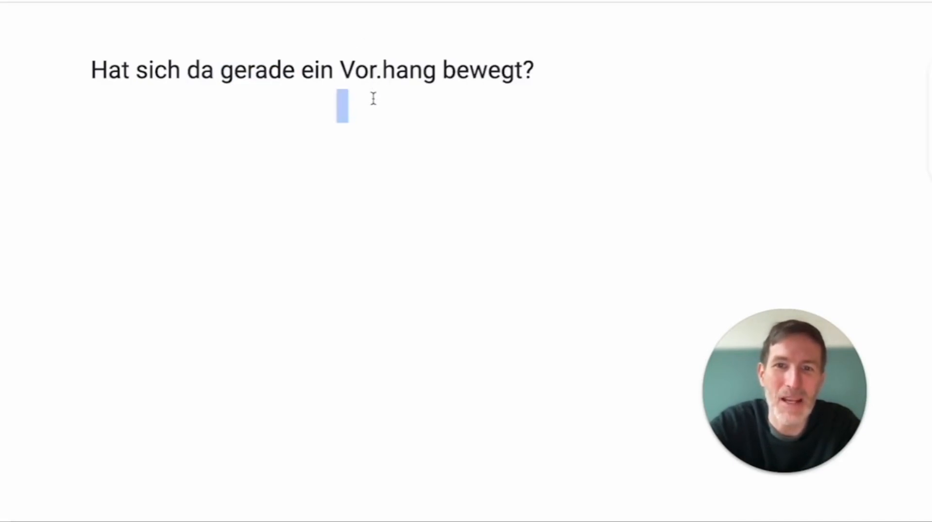
pyautogui.write('infront.')
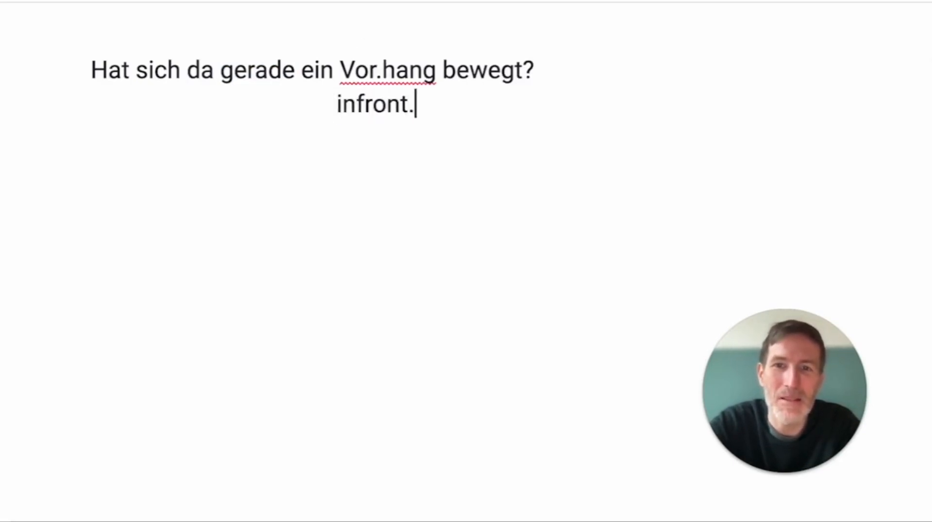
pyautogui.write('hang = curta')
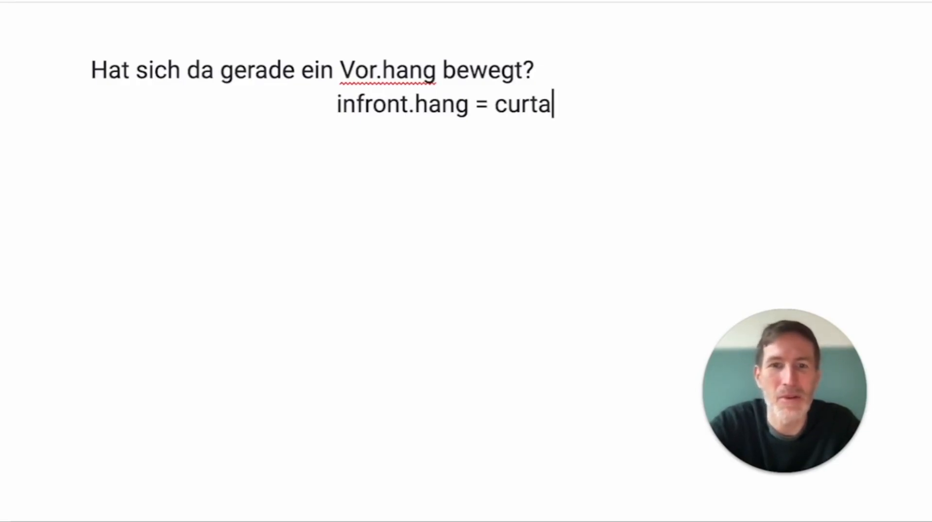
pyautogui.write('in')
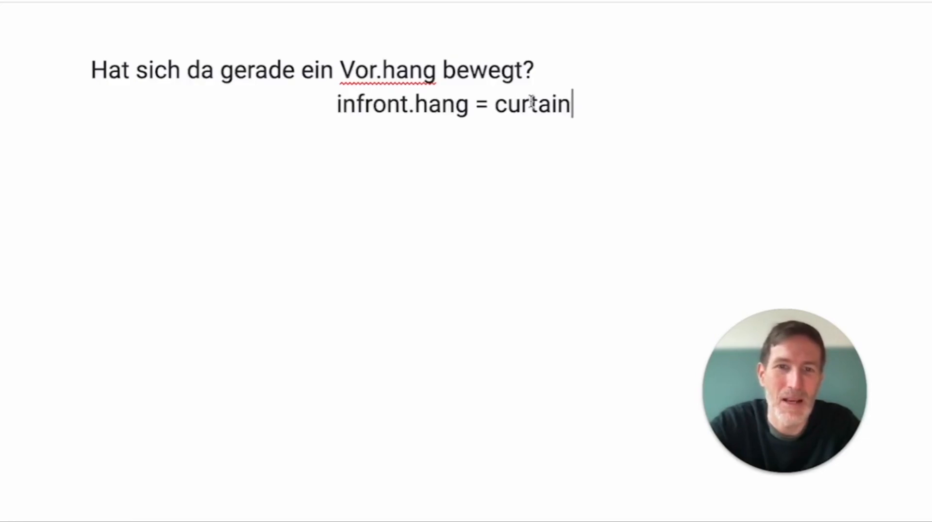
pyautogui.write('.')
pyautogui.write('wiegen = to weigh')
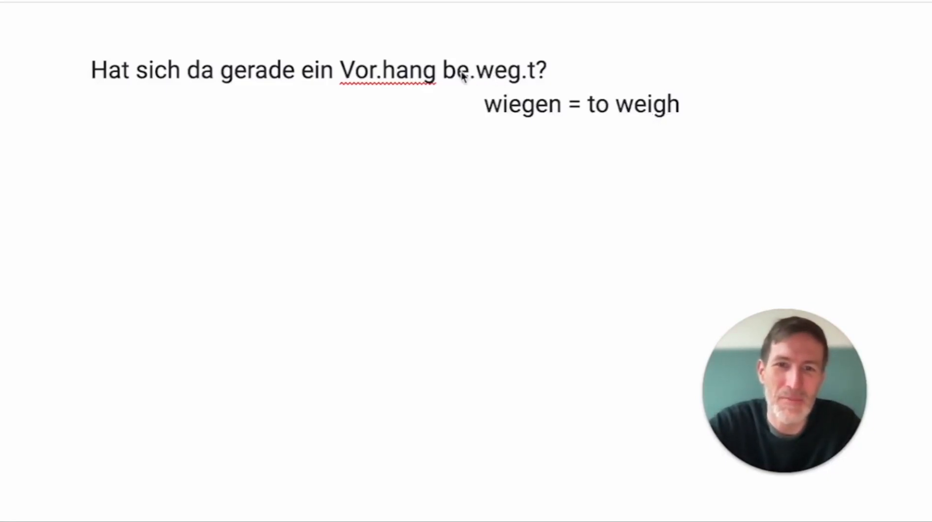
# Write the gloss 'wegen = because' under the split word 'be.weg.t'.
pyautogui.write('wege')
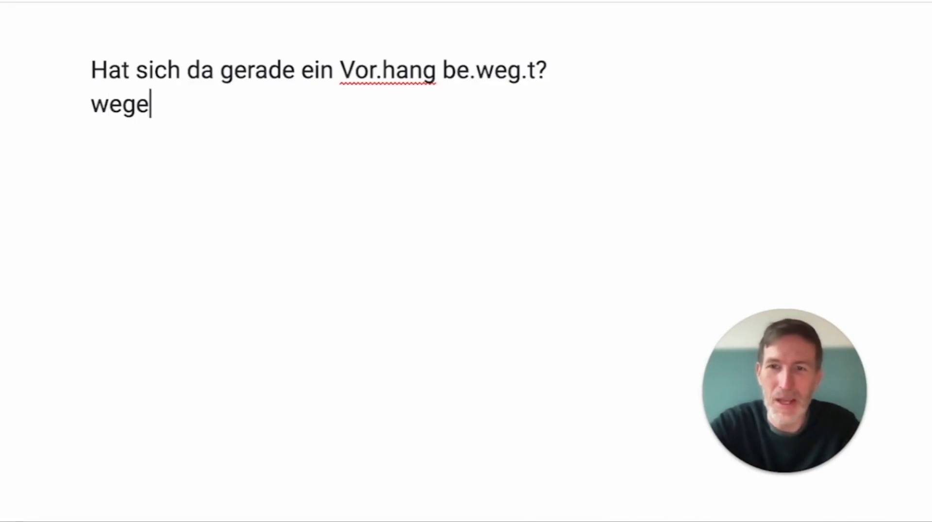
pyautogui.write('n')
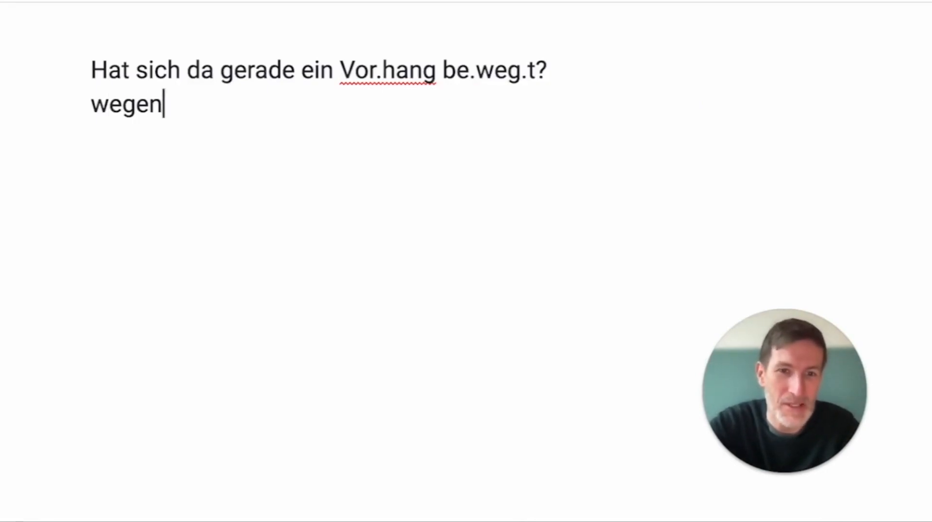
pyautogui.write('= because')
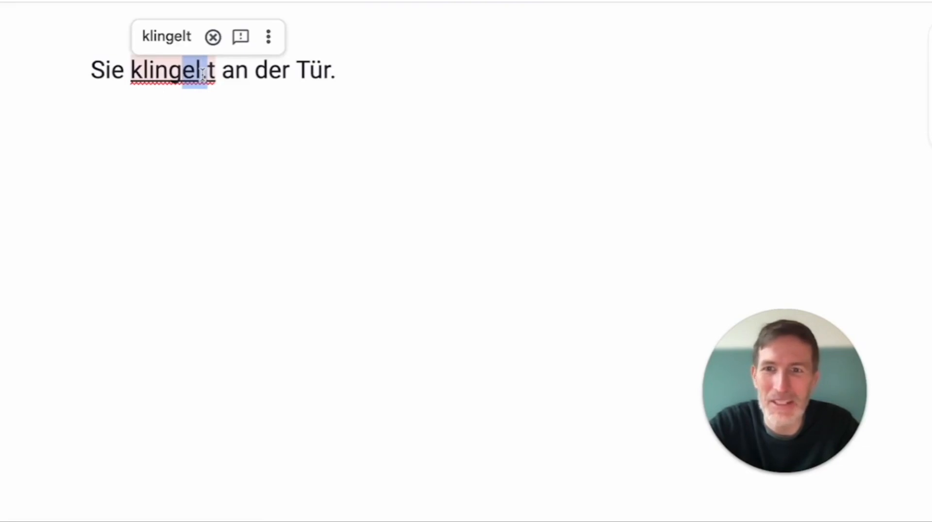
# Finish marking 'klingel.t', then overwrite the sentence with 'Niemand macht auf.'.
pyautogui.write('.')
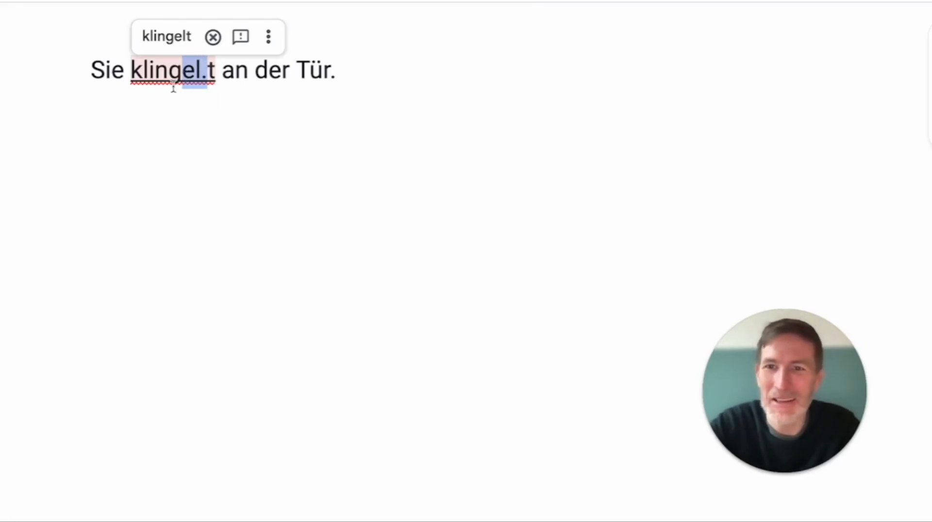
pyautogui.write('Ich')
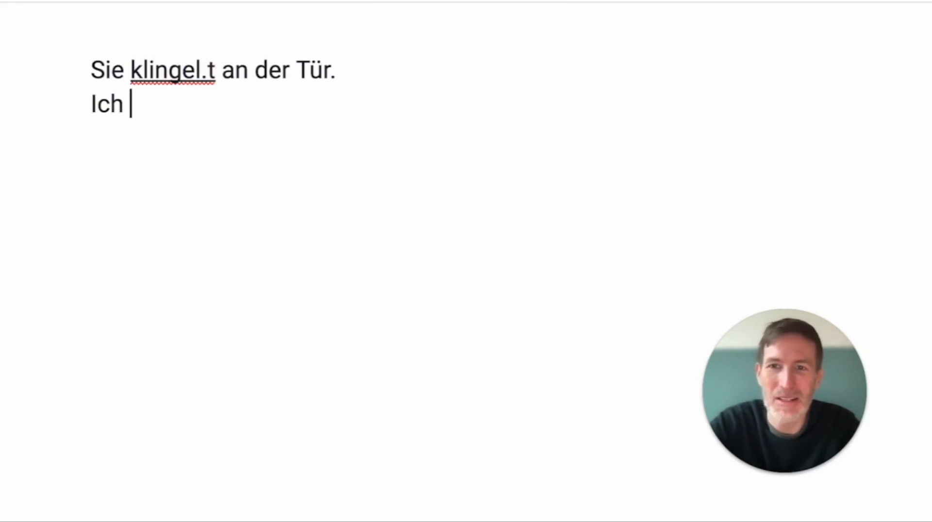
pyautogui.write('klingle')
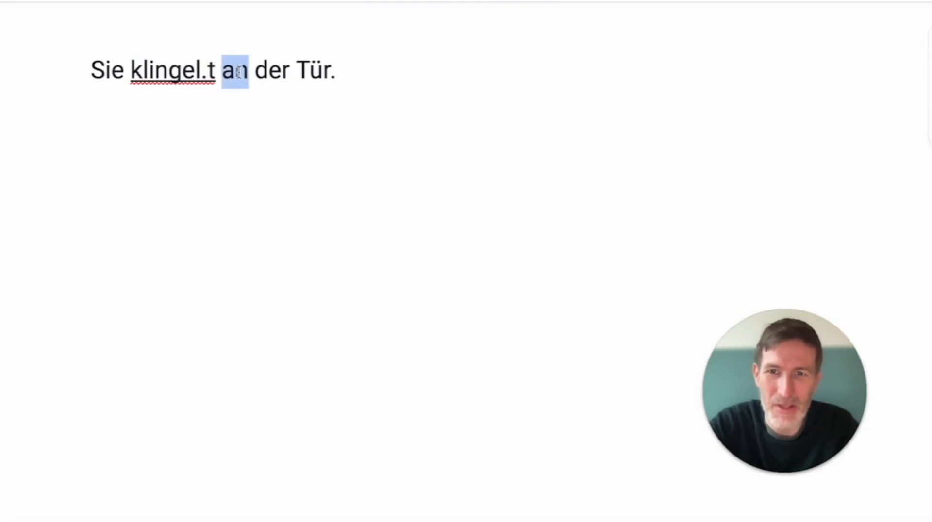
pyautogui.write('Niemand macht auf.')
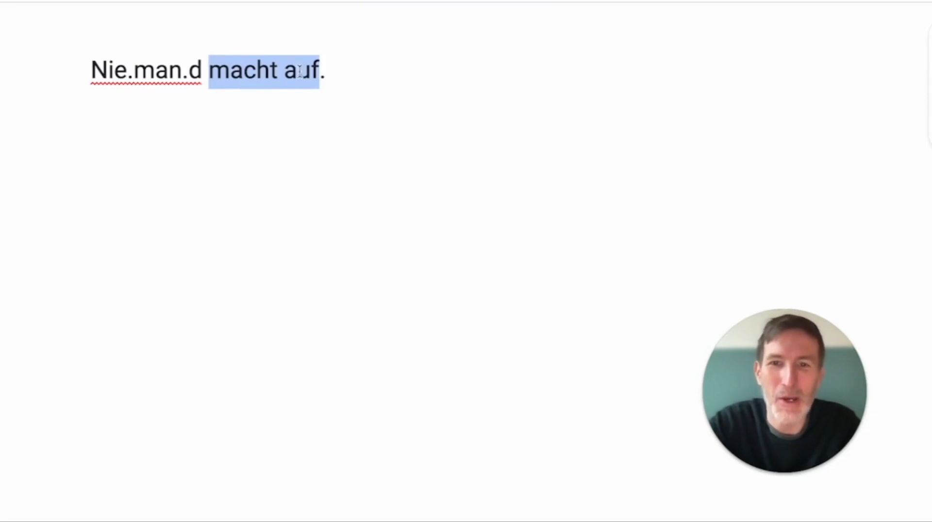
# Place the cursor inside 'Niemand' to split it into 'Nie.man.d'.
pyautogui.click(145, 70)
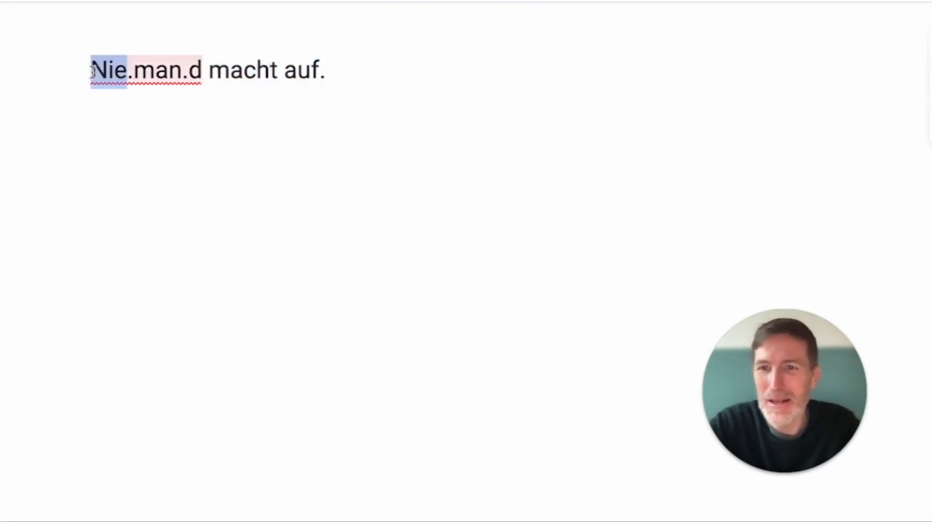
pyautogui.click(145, 69)
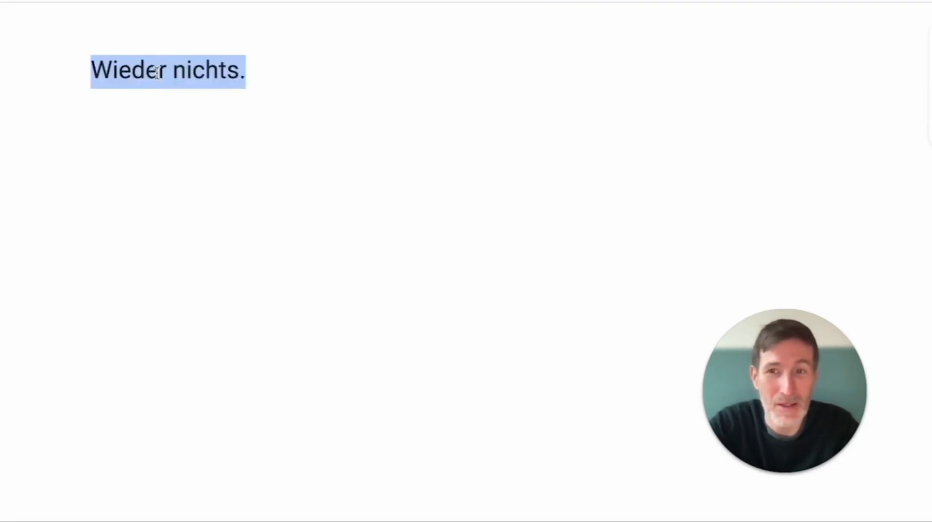
# Overwrite 'Wieder nichts.' with the line 'Aber sie hätte schwören können,'.
pyautogui.write('etwas')
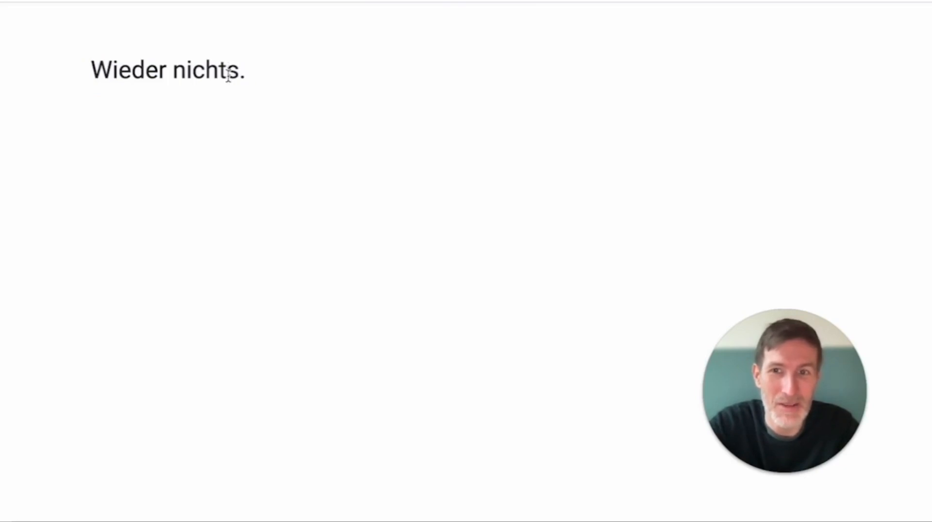
pyautogui.doubleClick(129, 70)
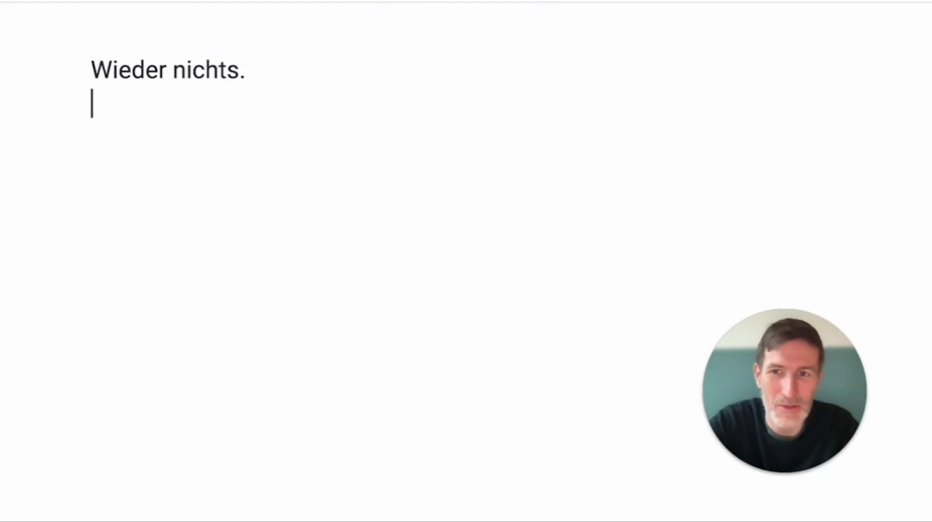
pyautogui.write('Aber sie hätte schwören können,')
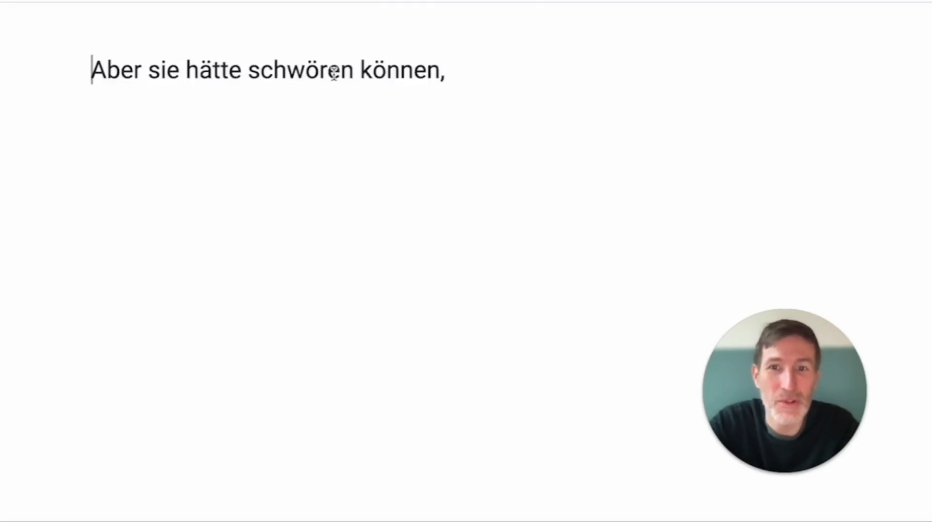
# Add 'dass da jemand hinter dem Fenster gestanden hat.' and split 'schwör.en'.
pyautogui.write('dass da jemand hinter dem Fenster gestanden hat.')
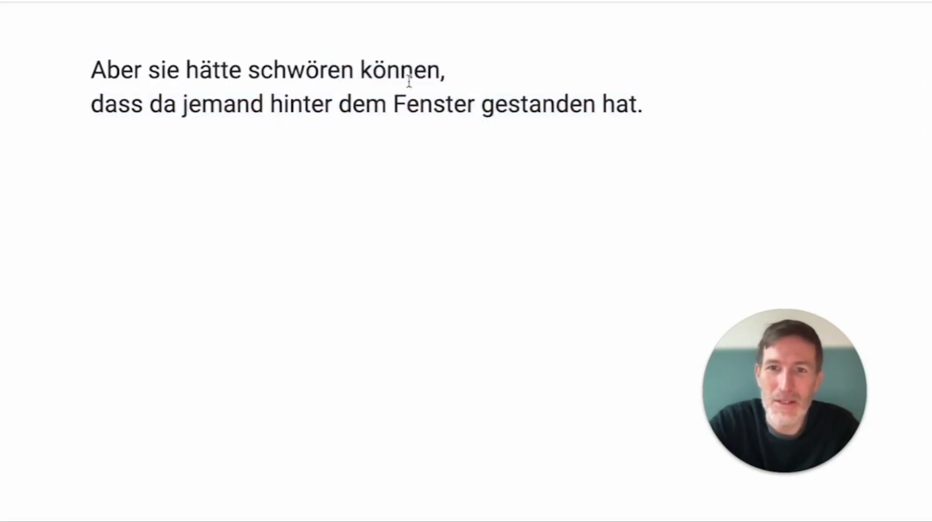
pyautogui.doubleClick(213, 70)
pyautogui.write('.')
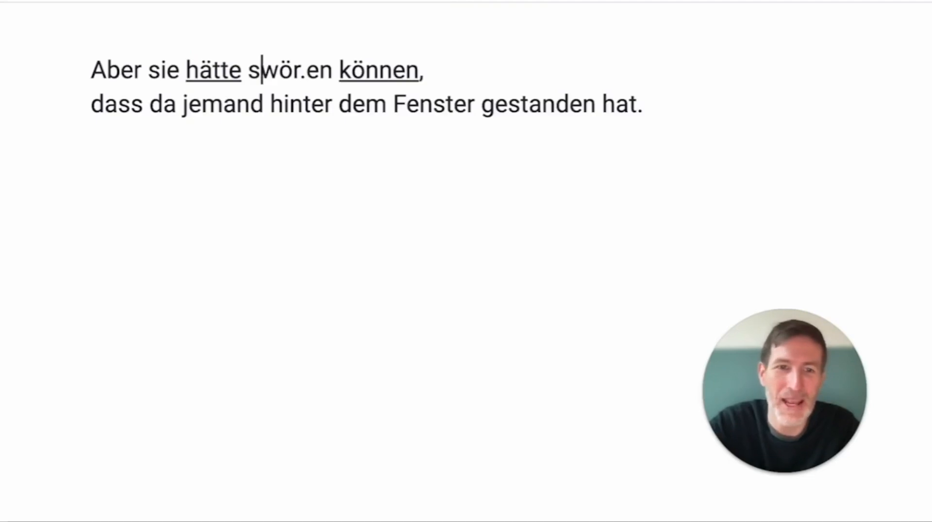
pyautogui.write('ch')
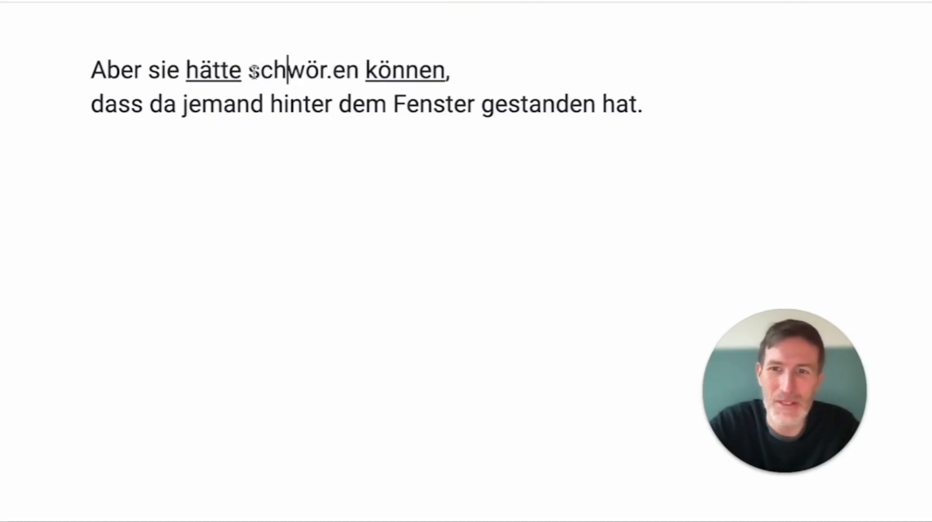
# Mark up the second line, splitting 'je.man.d' and 'ge.stand.en' with dots.
pyautogui.doubleClick(162, 103)
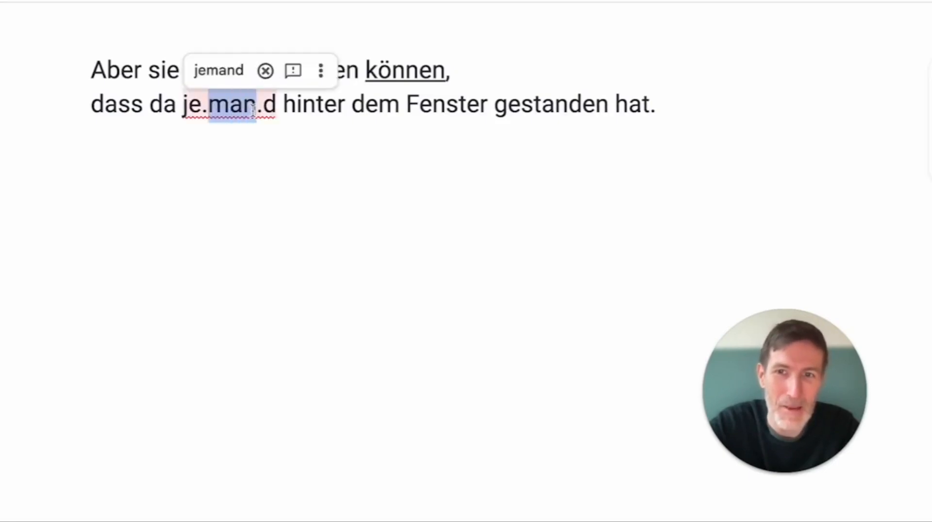
pyautogui.doubleClick(314, 104)
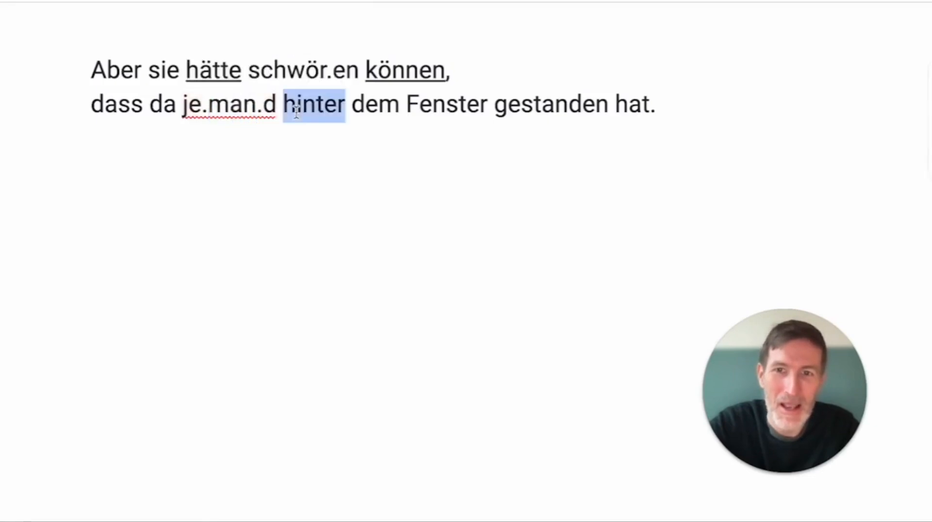
pyautogui.doubleClick(374, 103)
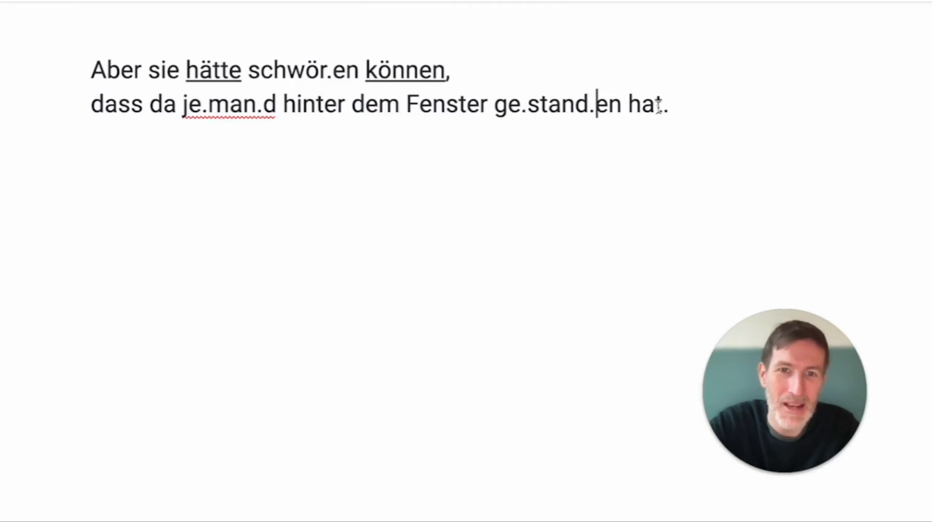
pyautogui.doubleClick(645, 104)
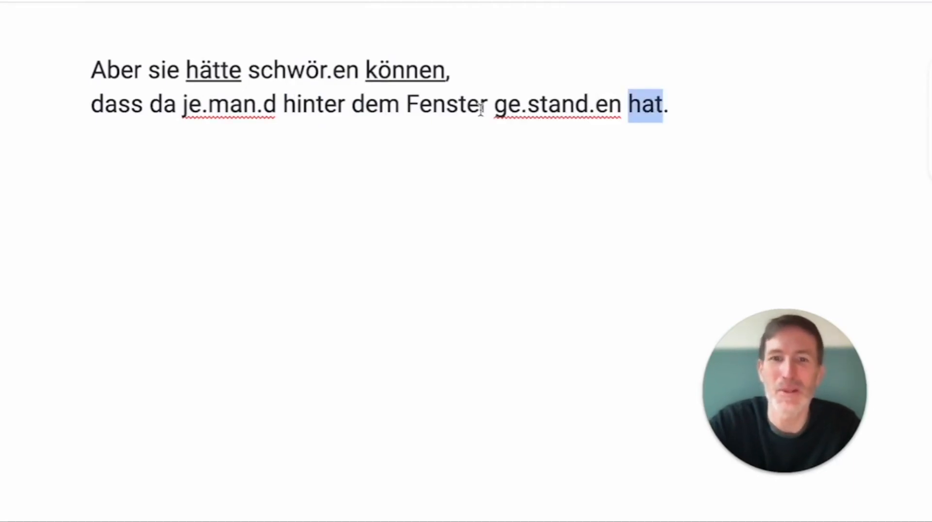
pyautogui.moveTo(644, 104); pyautogui.dragTo(92, 69)
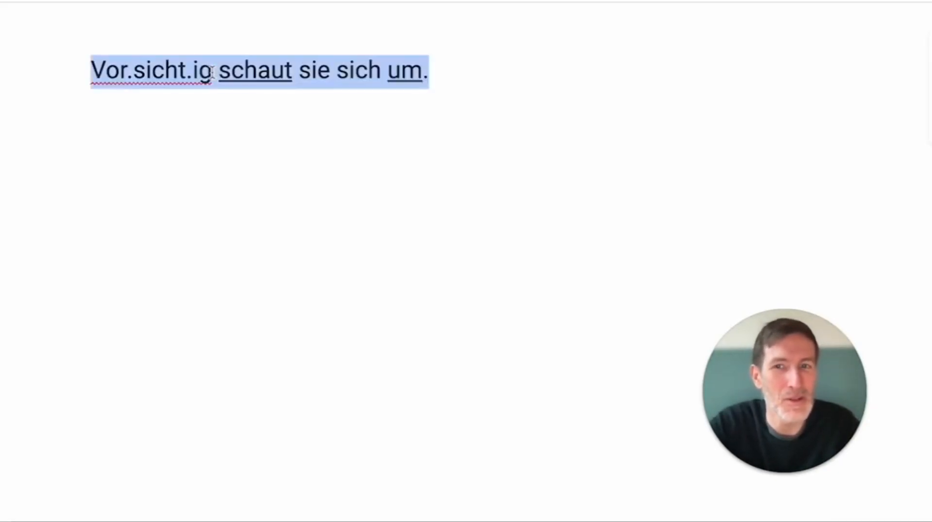
# Type 'Niemand zu sehen.' over the selected annotated sentence.
pyautogui.write('Niemand zu sehen.')
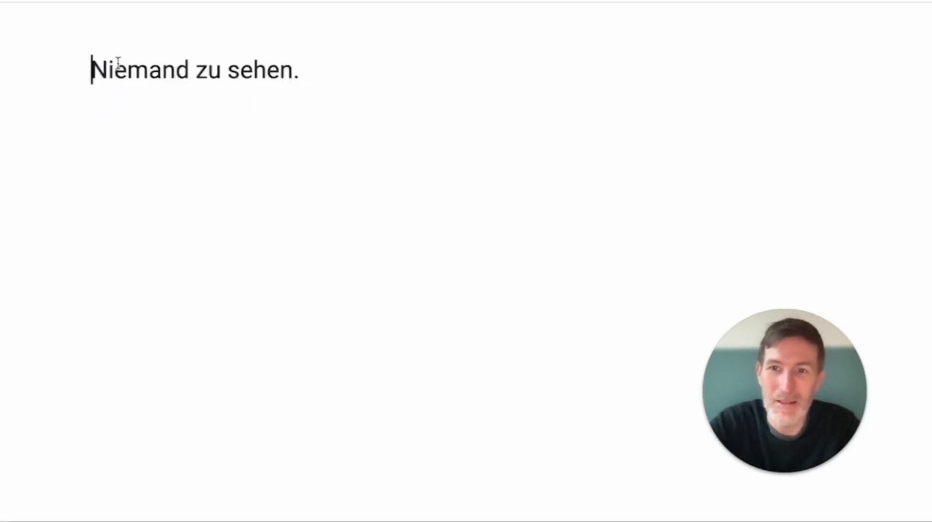
# Insert the dots that turn 'Niemand' into 'Nie.man.d'.
pyautogui.write('.')
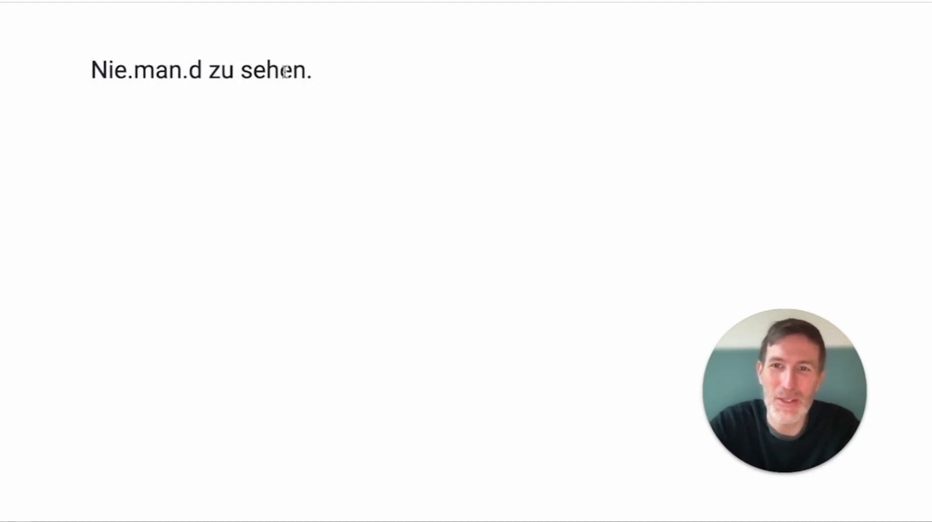